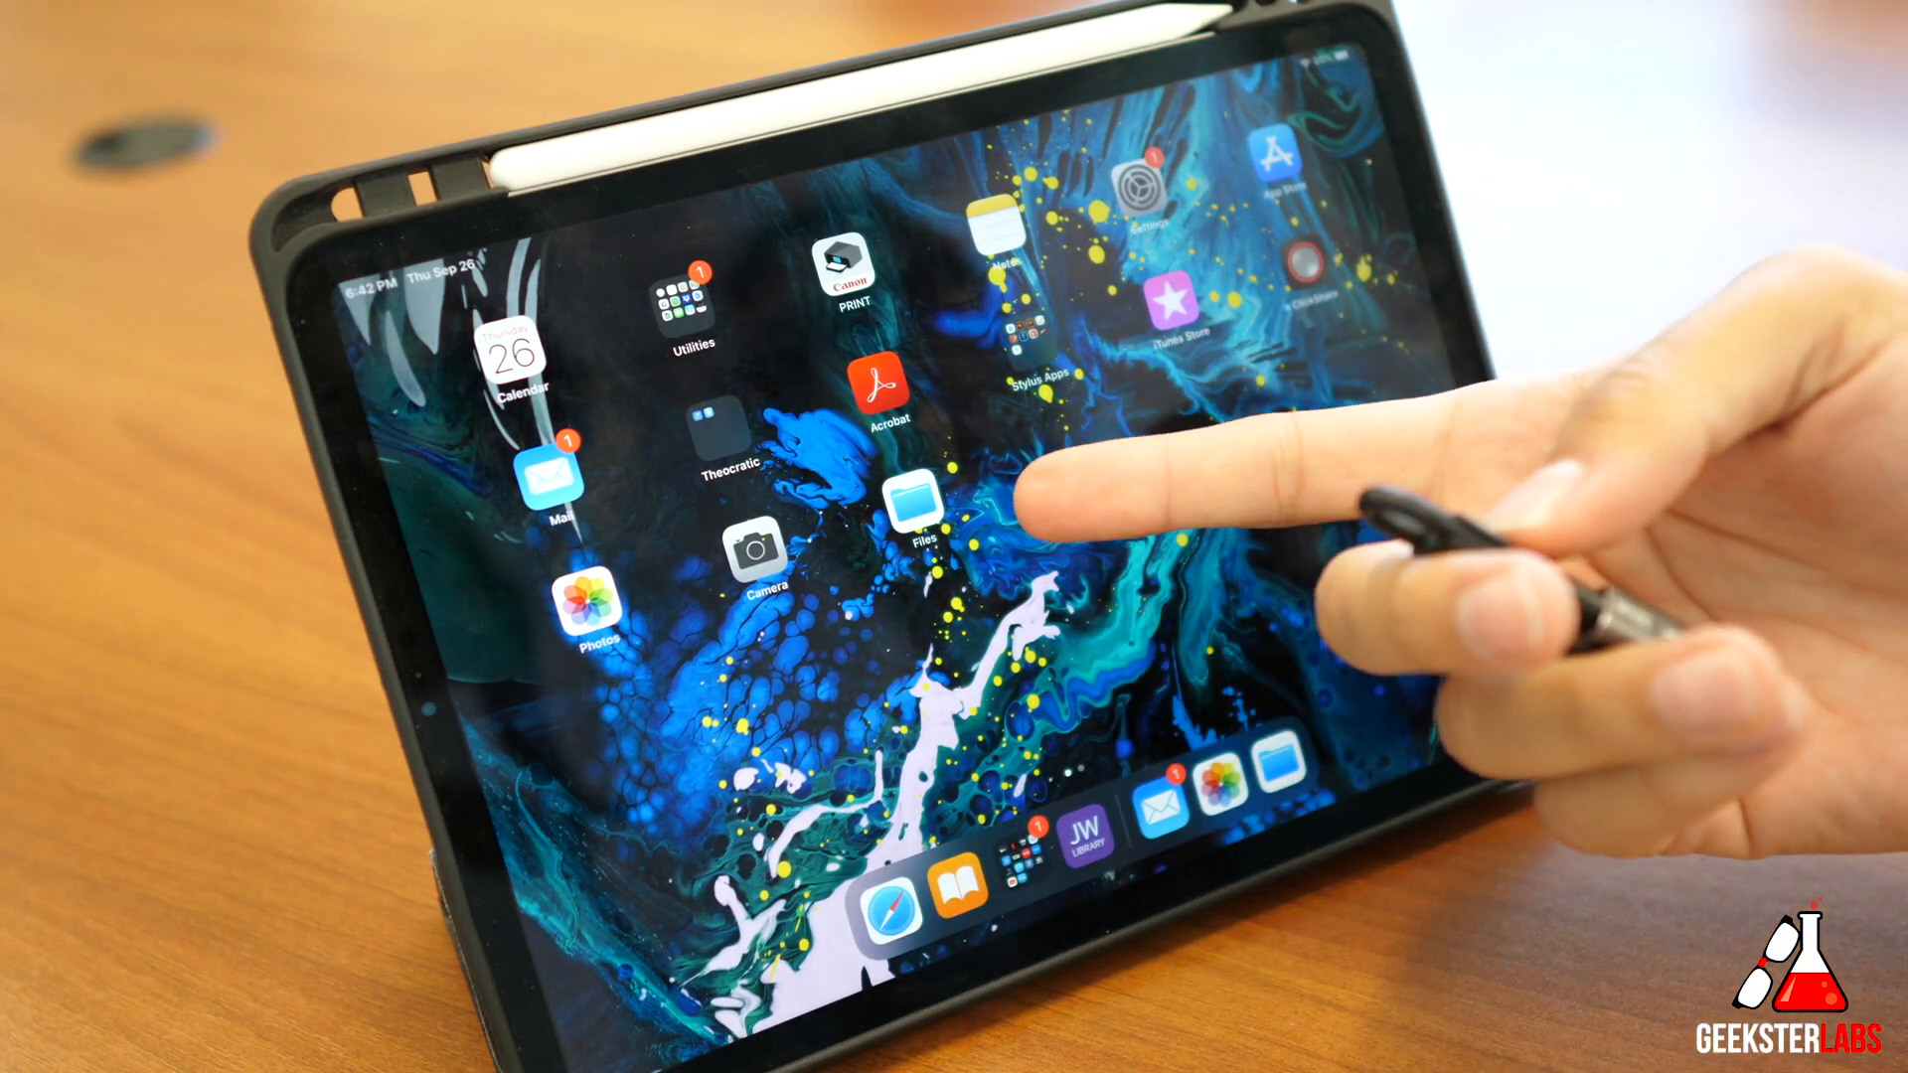
{"action": "mouse_move", "coordinate": [1095, 524]}
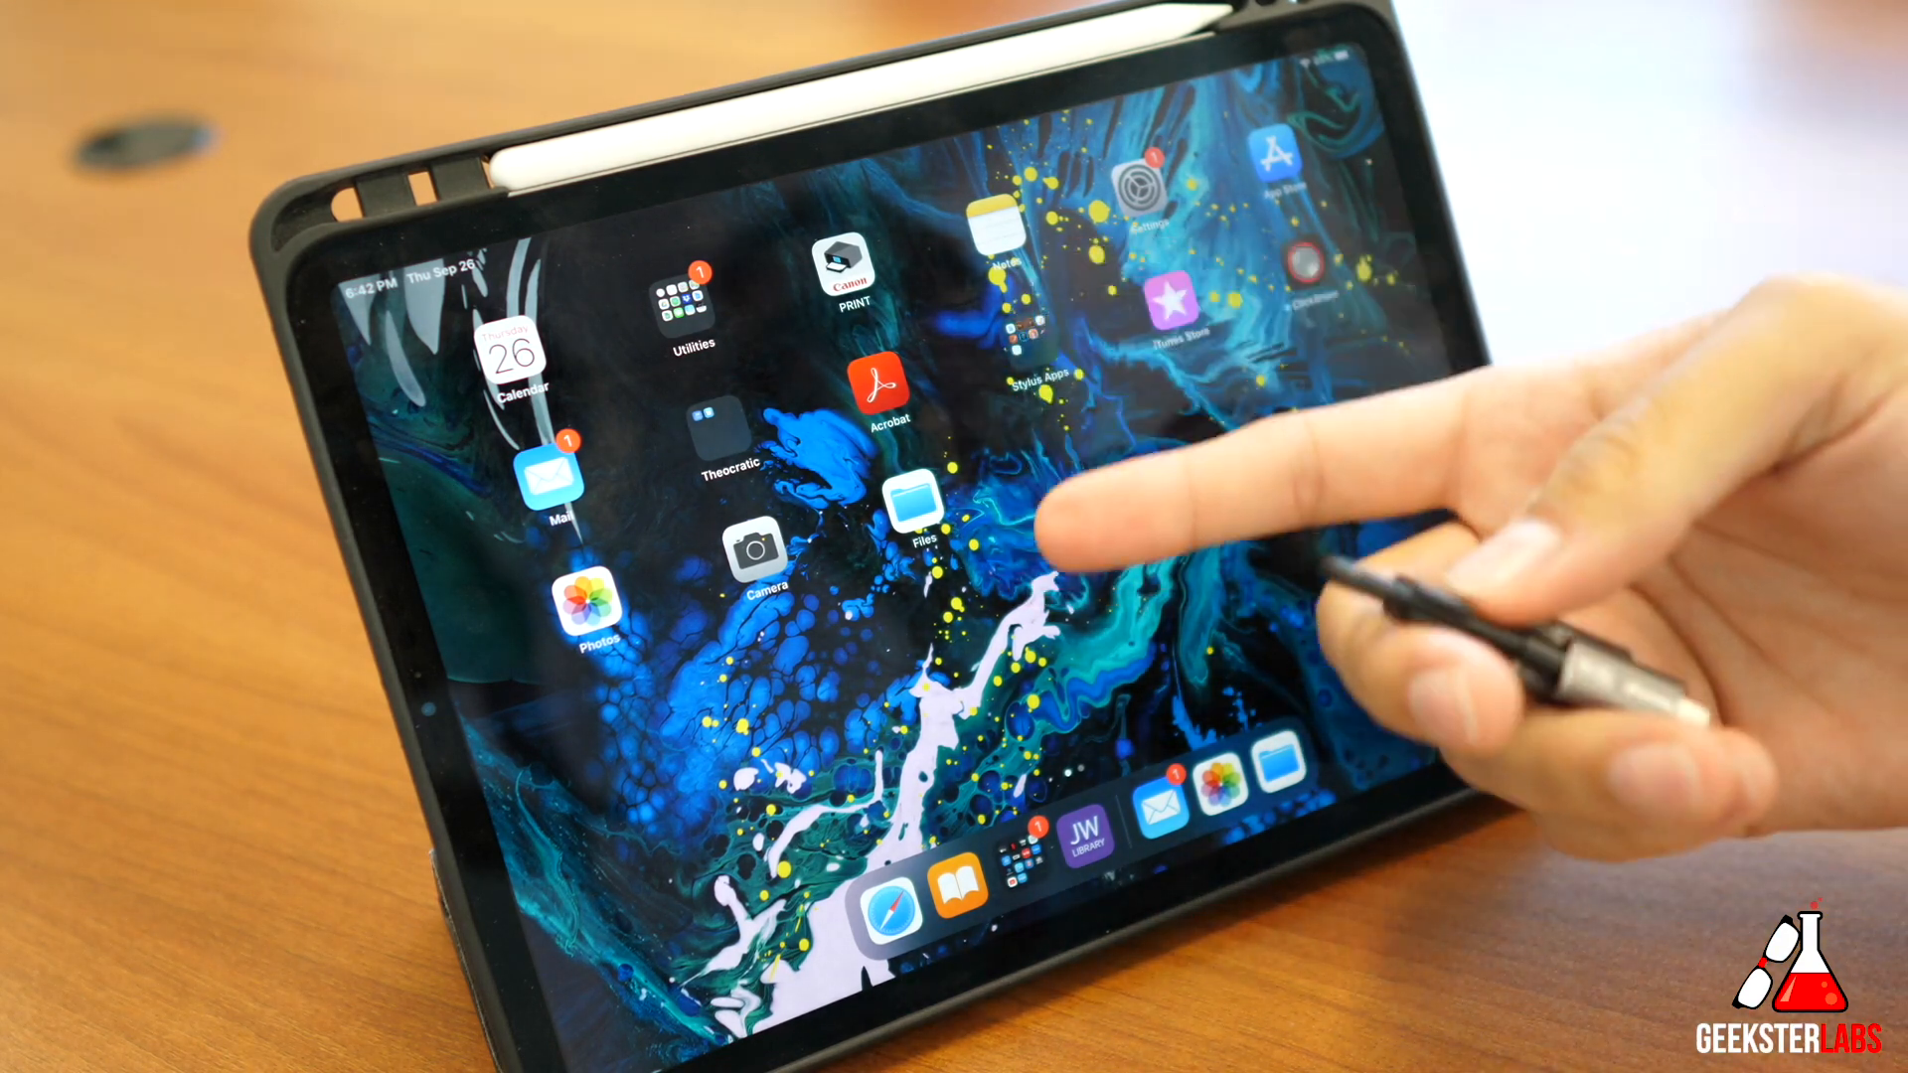